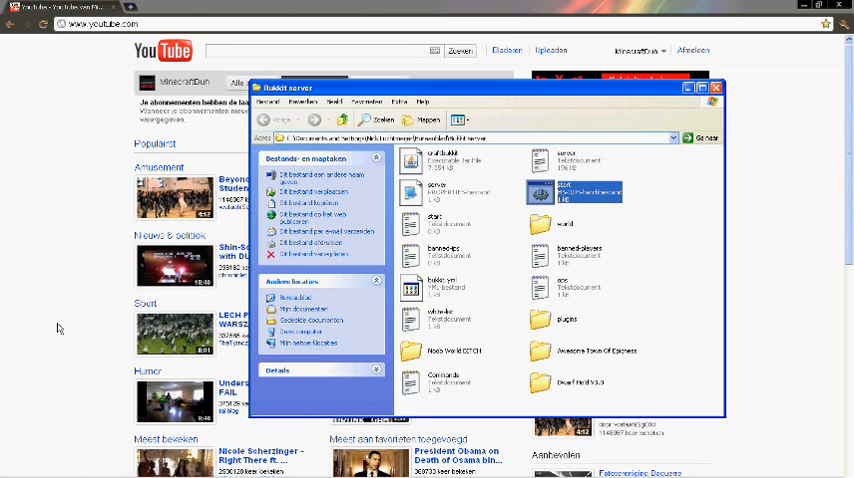
{"action": "mouse_move", "coordinate": [470, 338]}
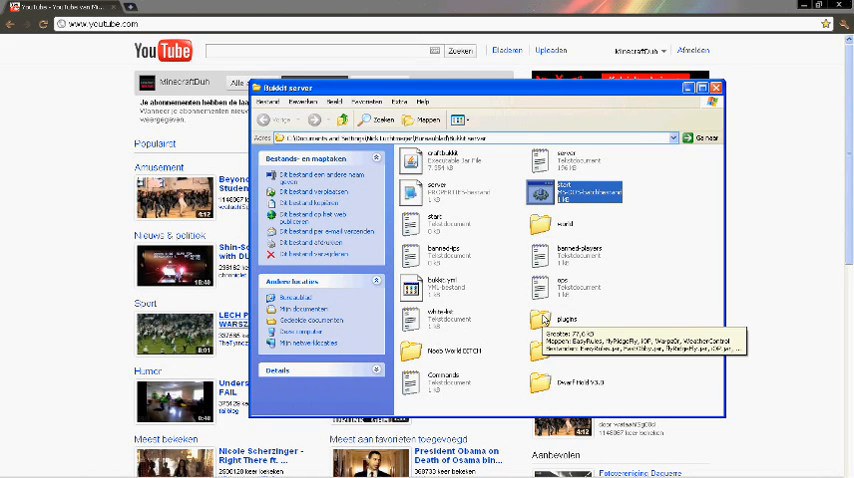
Open the Bukkit server's plugins folder to view the installed WeatherControl and WorldEdit jars.
{"action": "left_click", "coordinate": [545, 320]}
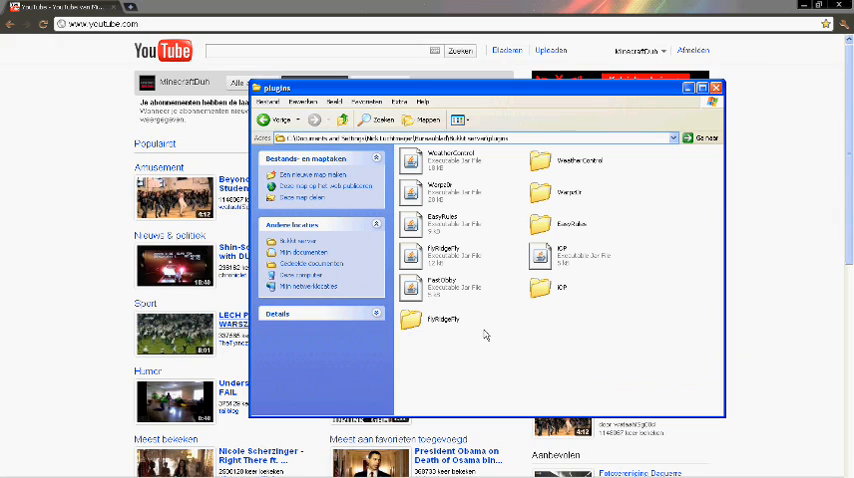
{"action": "mouse_move", "coordinate": [422, 369]}
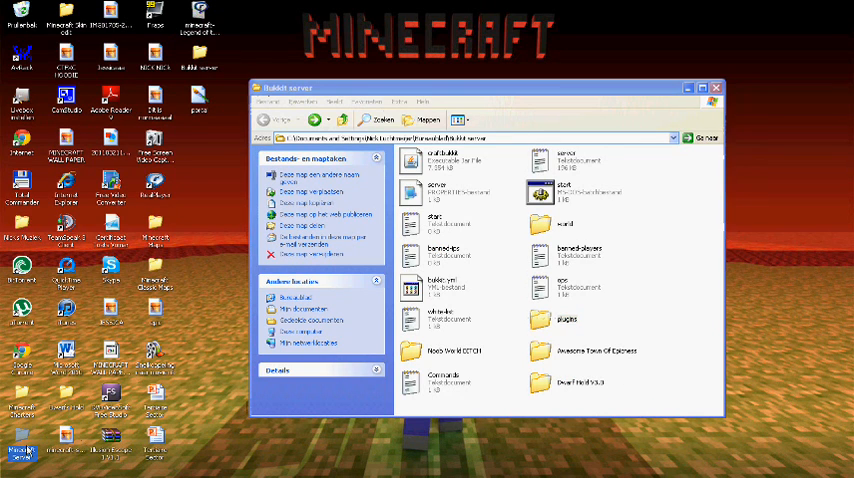
{"action": "mouse_move", "coordinate": [35, 455]}
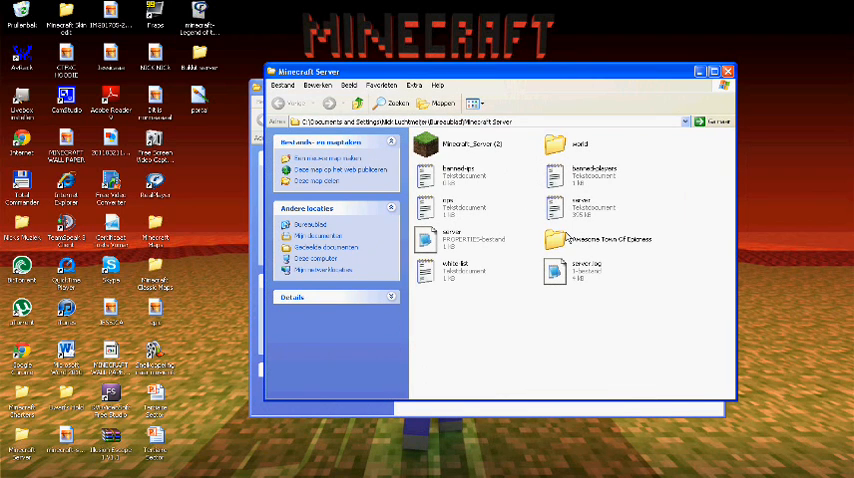
{"action": "mouse_move", "coordinate": [599, 181]}
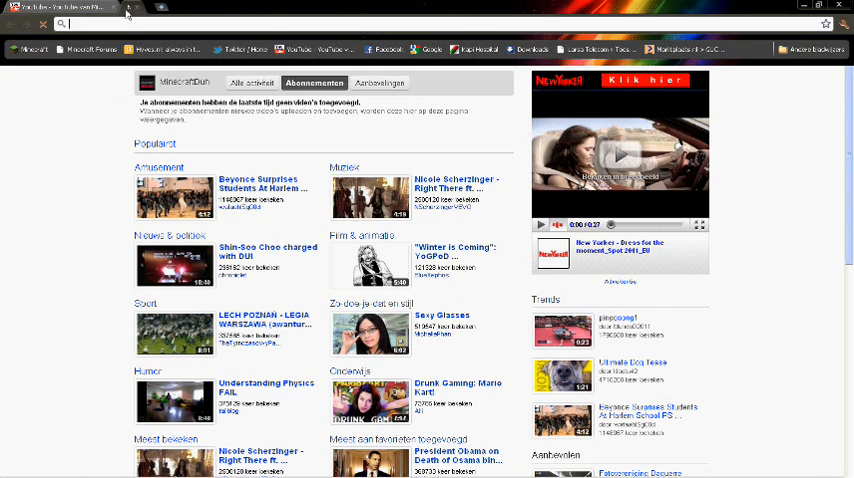
Search Google for Bukkit.
{"action": "left_click", "coordinate": [160, 8]}
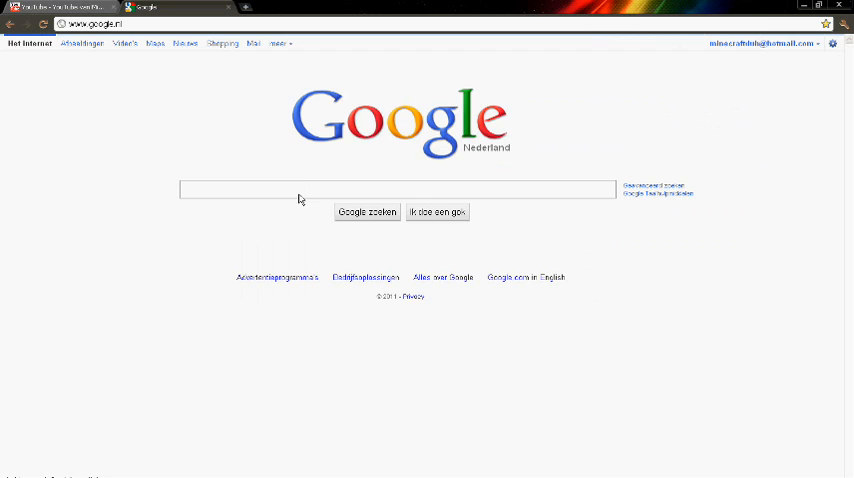
{"action": "type", "text": "bui"}
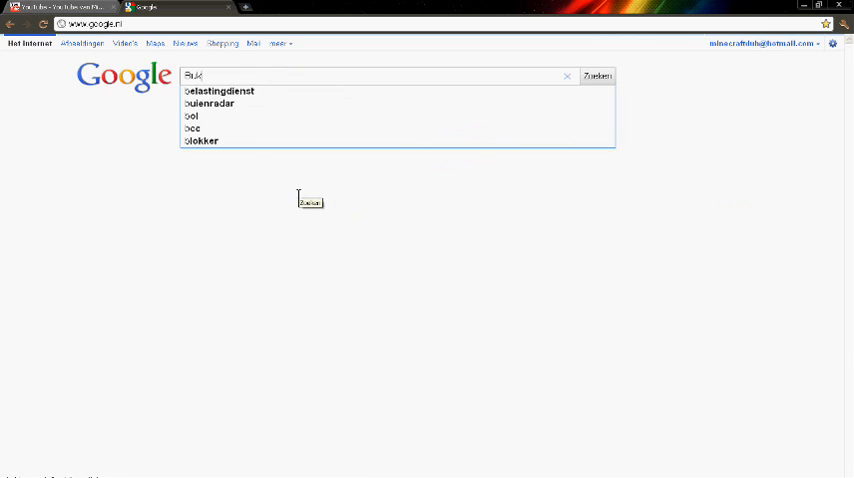
{"action": "left_click", "coordinate": [597, 75]}
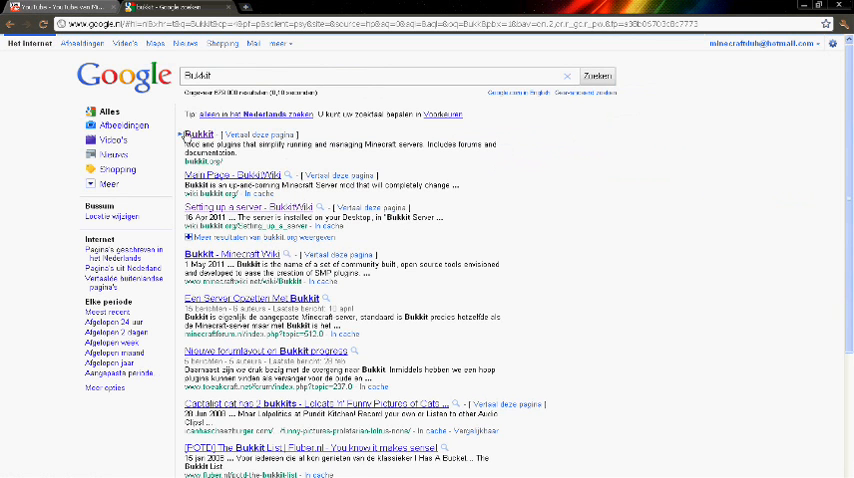
Open the bukkit.org result and go to Get Plugins.
{"action": "left_click", "coordinate": [199, 134]}
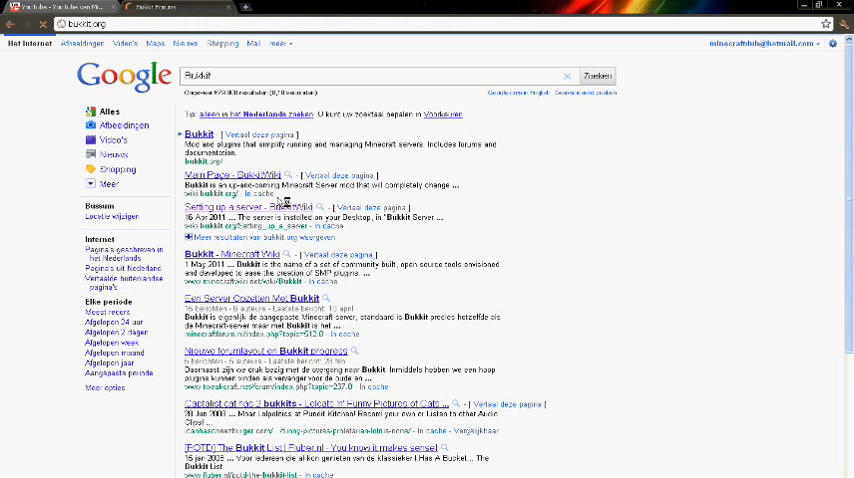
{"action": "left_click", "coordinate": [200, 134]}
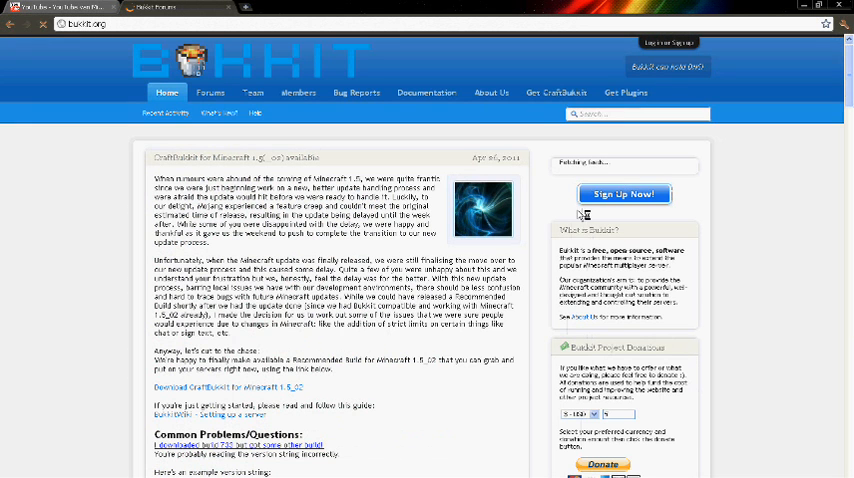
{"action": "left_click", "coordinate": [626, 92]}
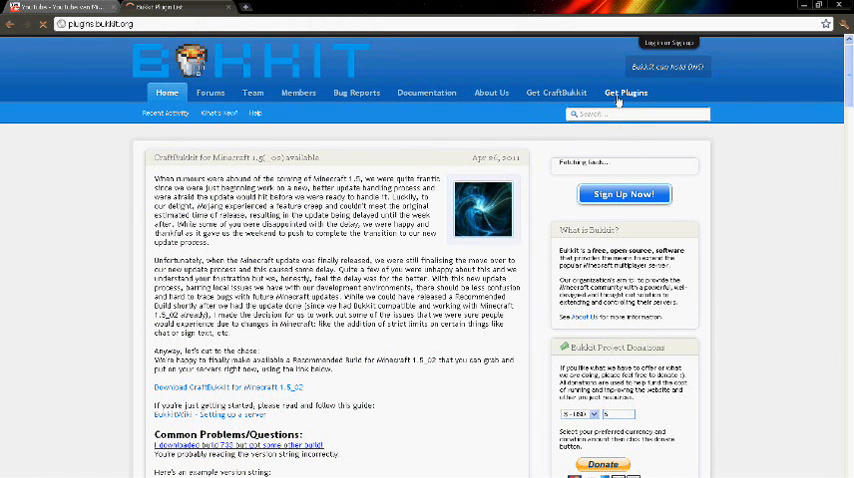
Browse the Bukkit Plugin List by category and open the [FUN/MECH] EasyRPG v0.9 thread.
{"action": "left_click", "coordinate": [626, 93]}
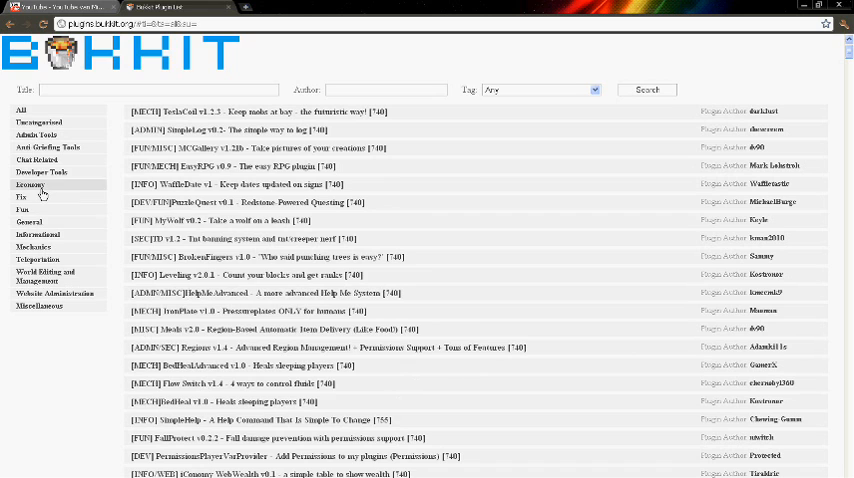
{"action": "left_click", "coordinate": [21, 197]}
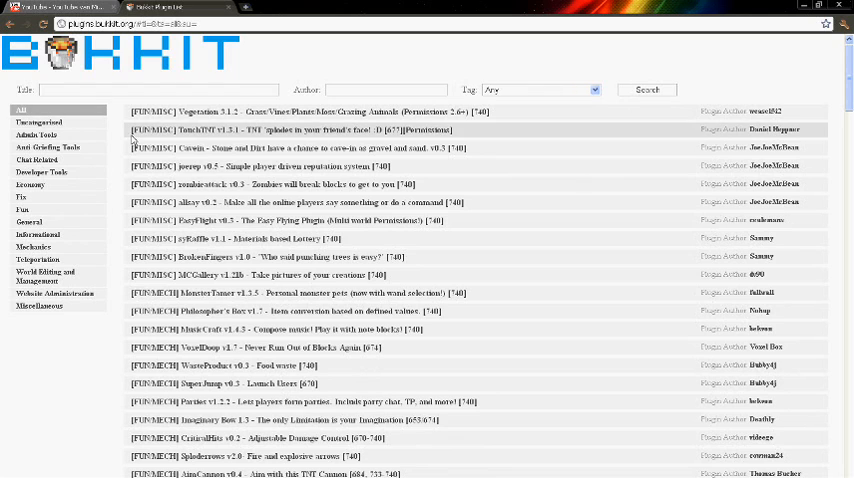
{"action": "left_click", "coordinate": [48, 147]}
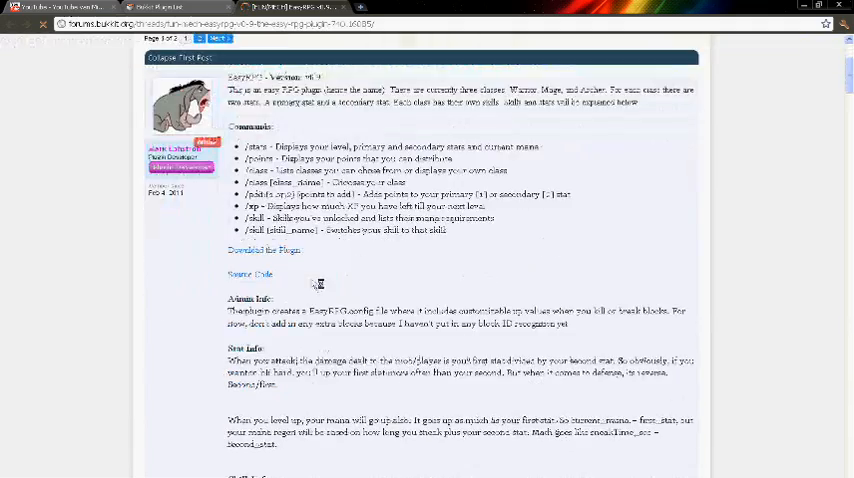
Scroll through the EasyRPG forum thread to find the Download the Plugin link.
{"action": "scroll", "scroll_direction": "down", "scroll_amount": 3}
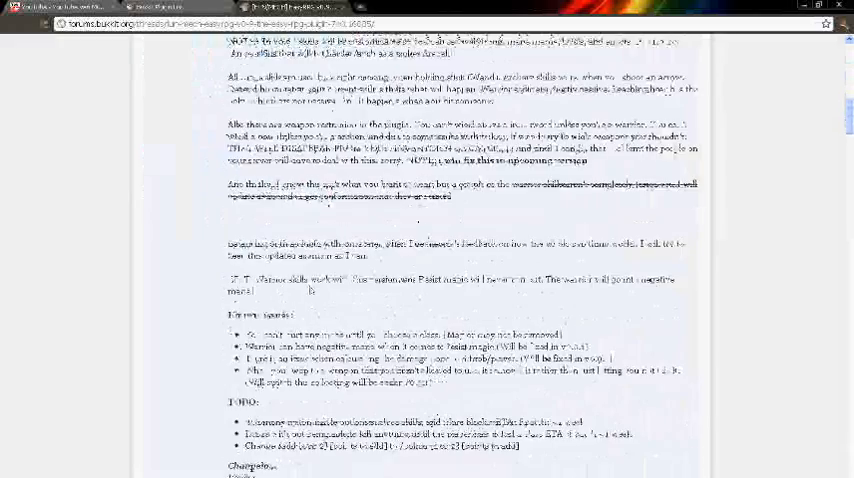
{"action": "scroll", "scroll_direction": "up", "scroll_amount": 3}
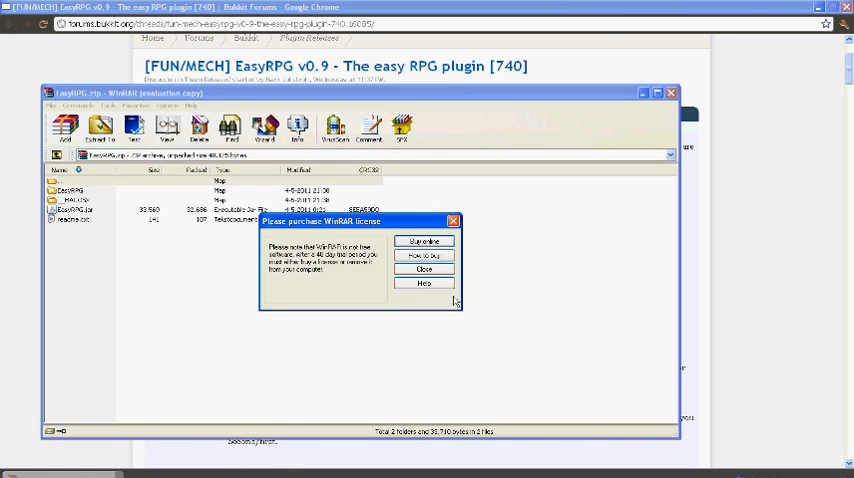
Close the WinRAR licence reminder to view EasyRPG.zip's contents.
{"action": "left_click", "coordinate": [424, 268]}
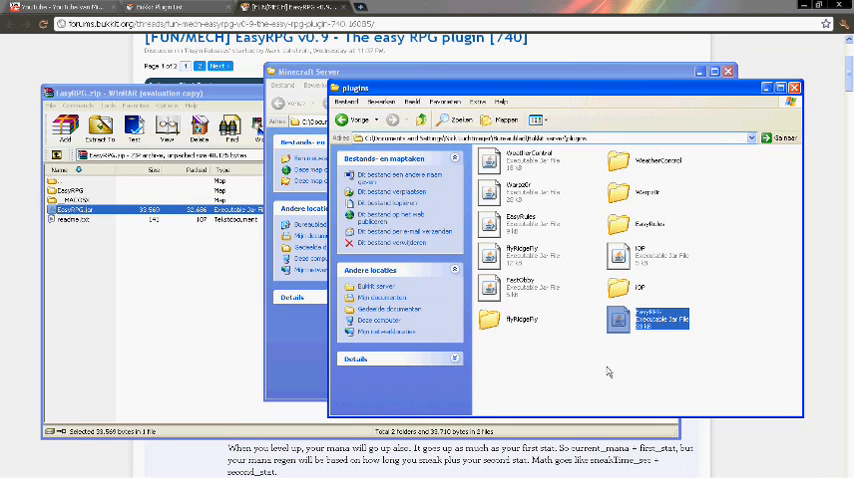
Move EasyRPG.jar from WinRAR into the plugins folder window.
{"action": "left_click", "coordinate": [347, 120]}
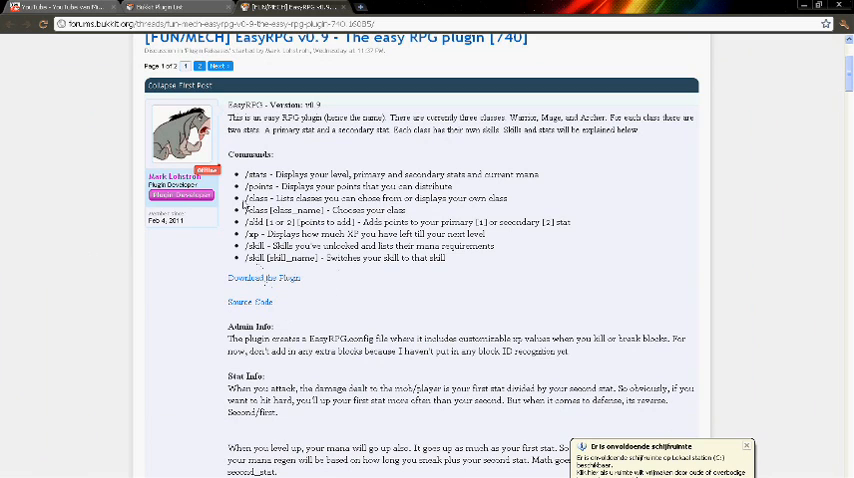
{"action": "mouse_move", "coordinate": [445, 263]}
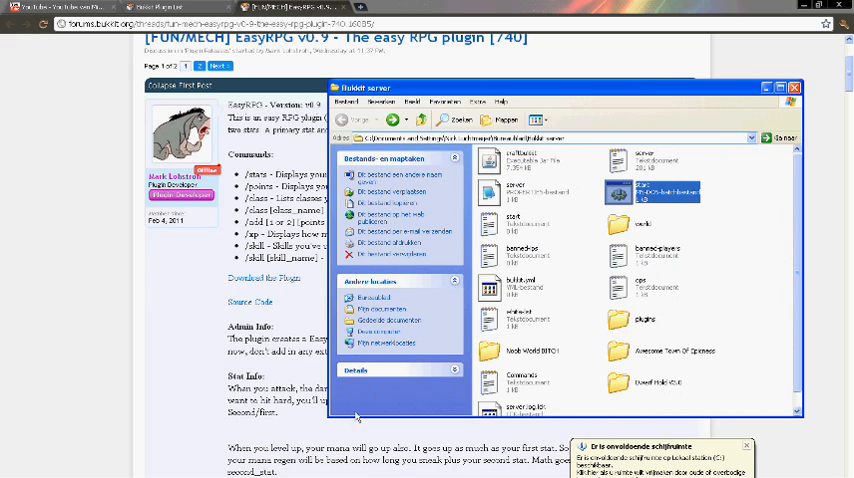
Restore the Bukkit server folder window from the taskbar and select its file area.
{"action": "left_click", "coordinate": [667, 191]}
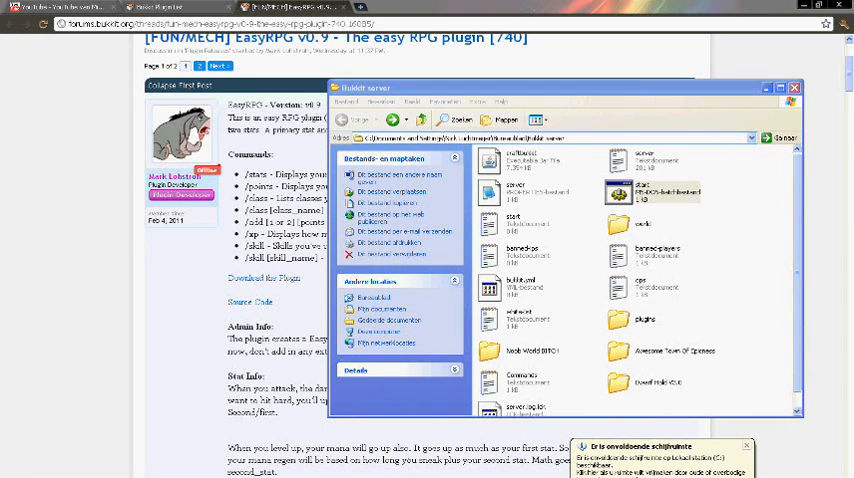